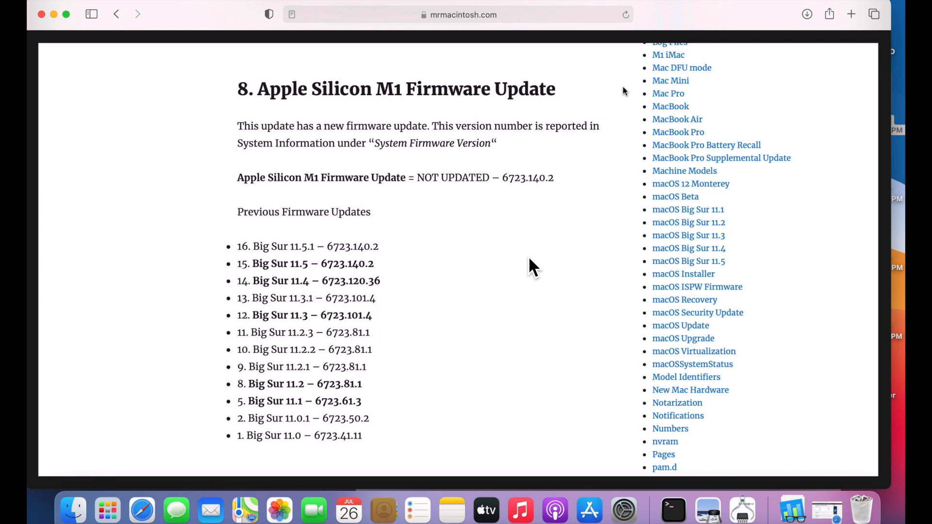
mouse_move(480, 202)
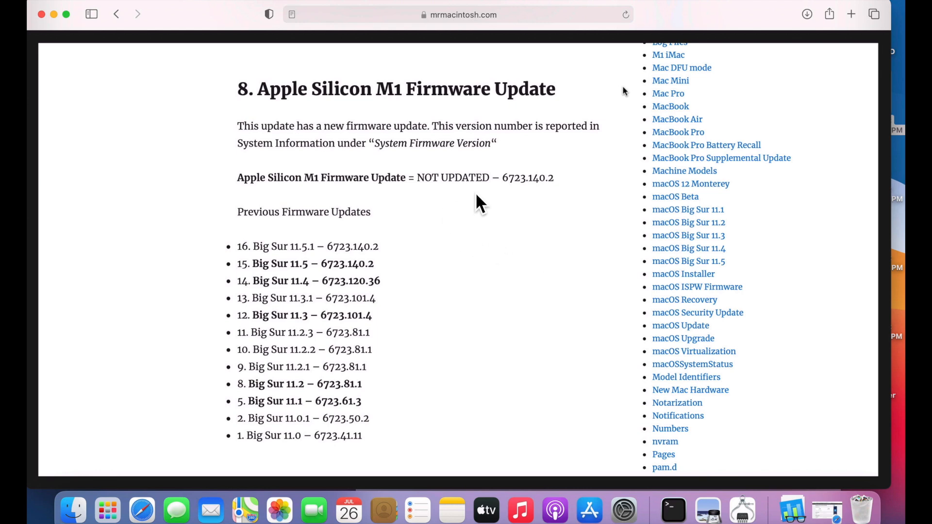
- Scroll past the M1 firmware list to the Intel T2 BridgeOS Update section (18.16.14759.0.1)
scroll("down", 3)
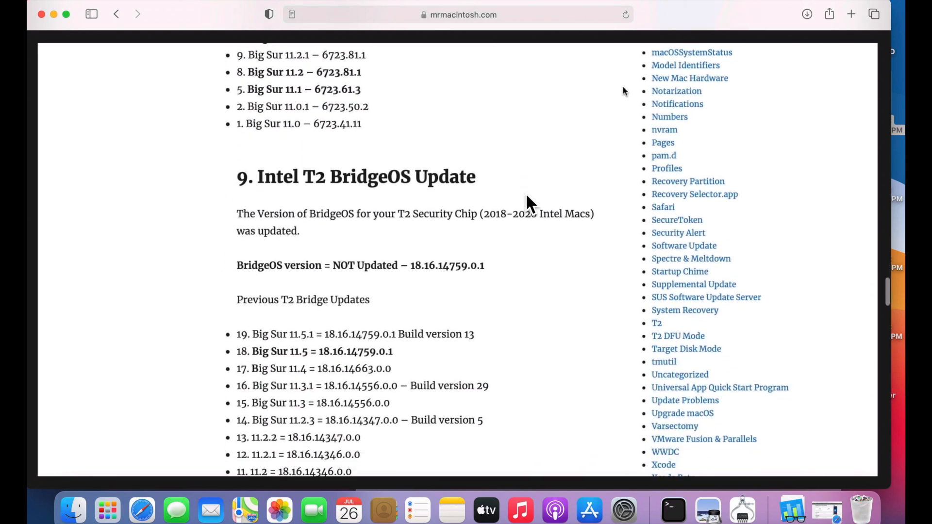
scroll("down", 3)
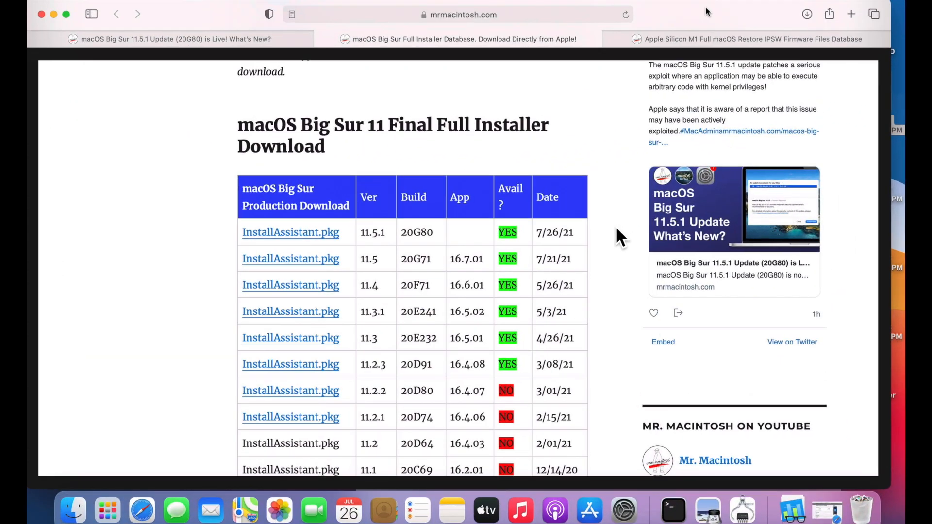
mouse_move(330, 250)
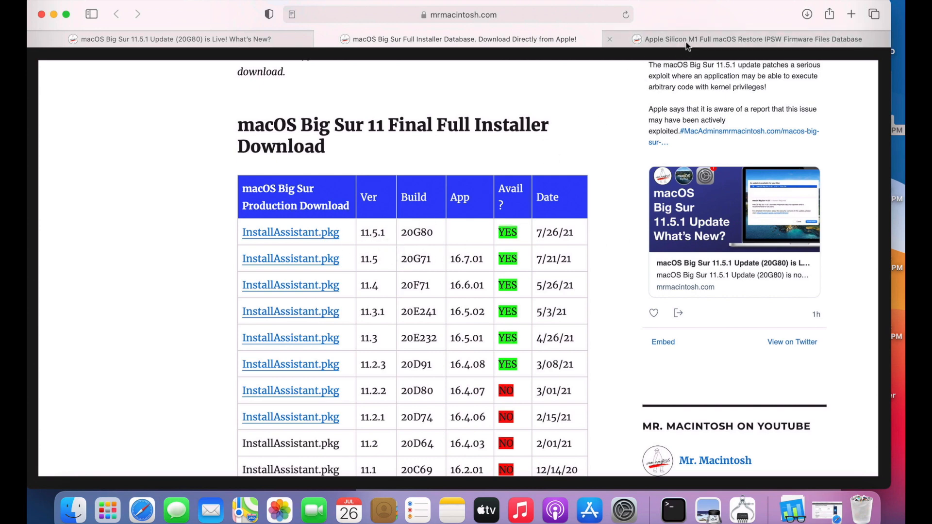
- View the M1 IPSW database showing 11.5.1 20G80 signed at 13.0 GB, then leave Safari
left_click(751, 39)
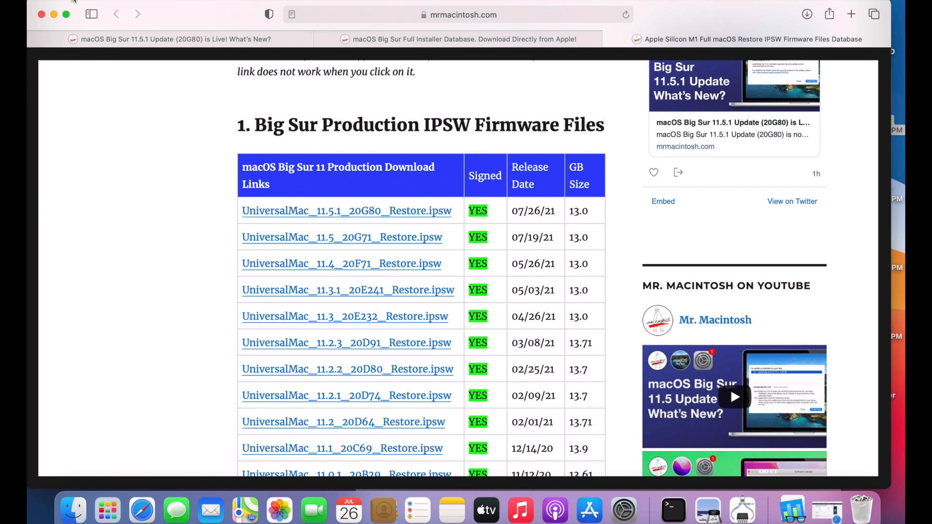
left_click(51, 6)
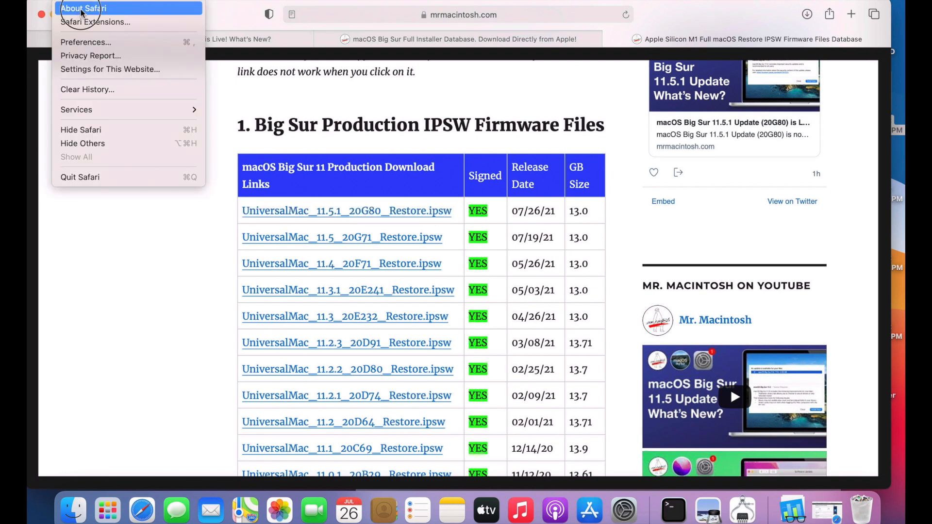
left_click(83, 7)
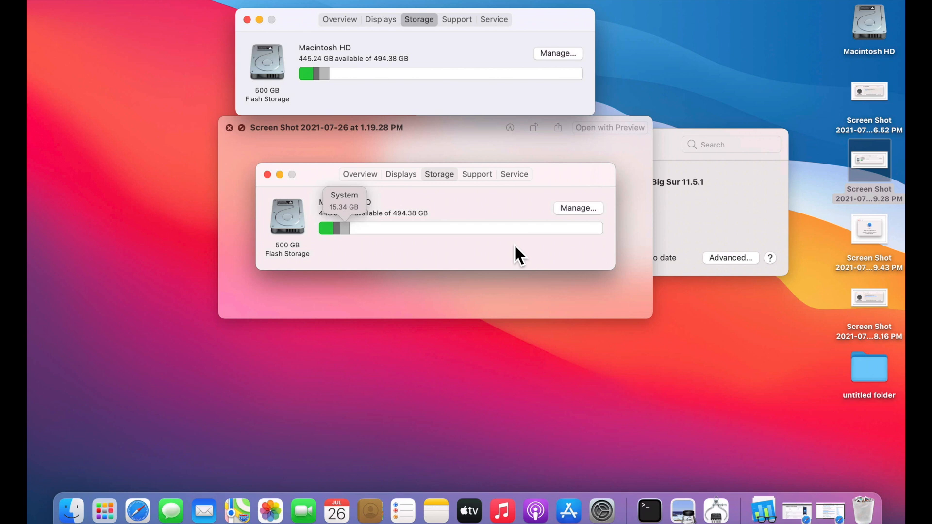
mouse_move(350, 247)
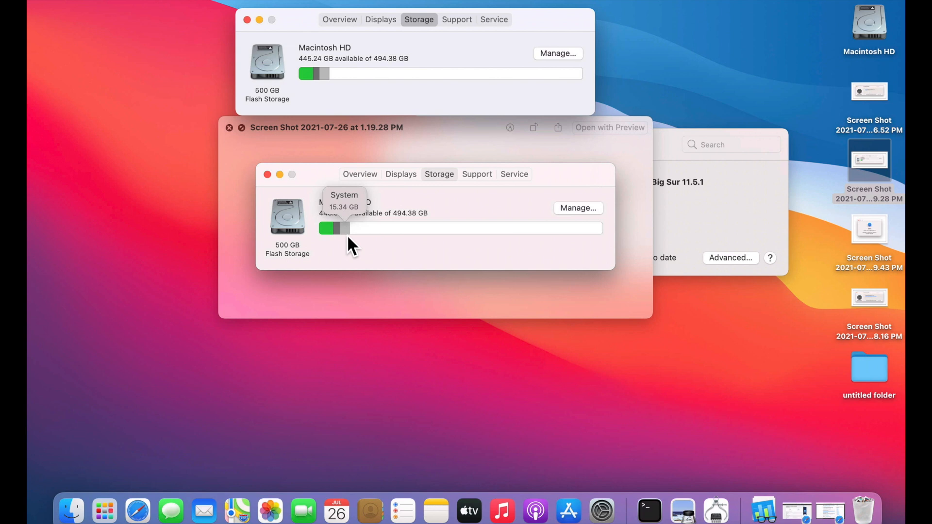
mouse_move(327, 77)
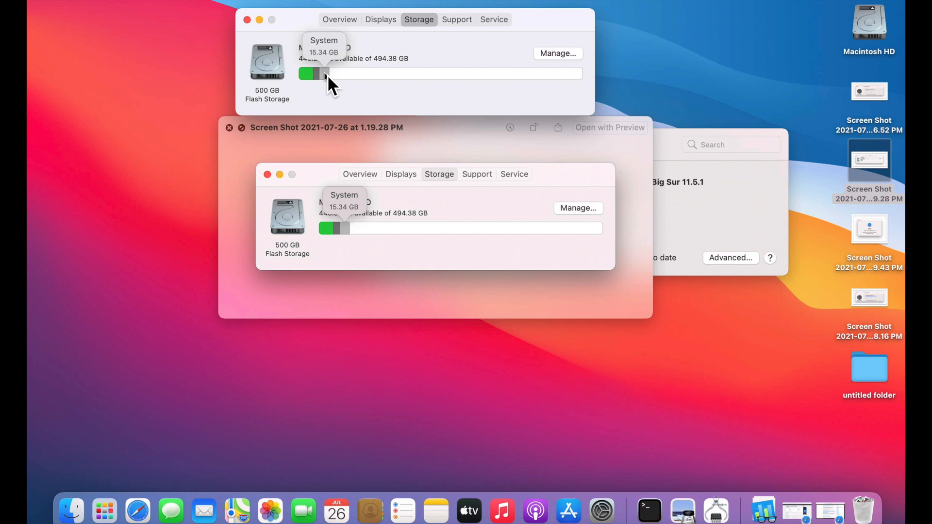
- Close the storage screenshot previews showing 15.34 GB of System data
left_click(228, 127)
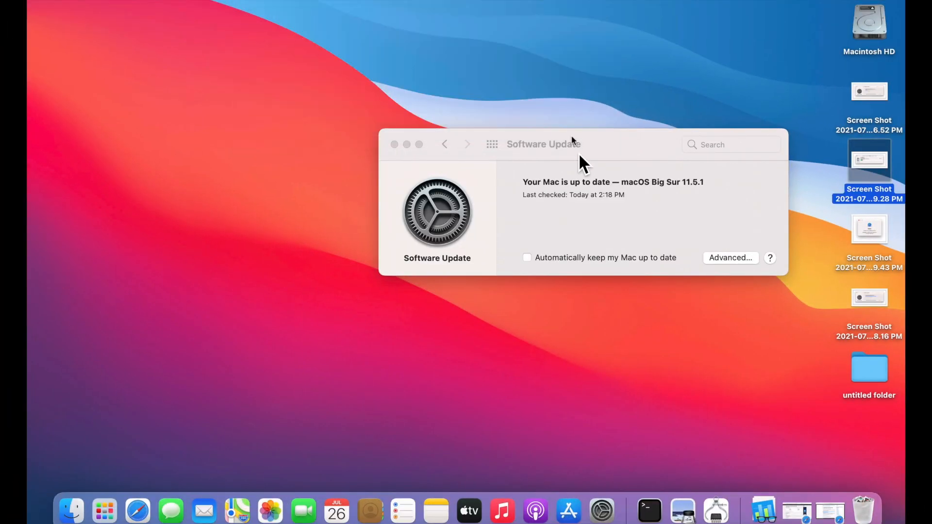
- Move the Software Update window aside to reveal the installer progress screenshot
left_click_drag(543, 144, 359, 86)
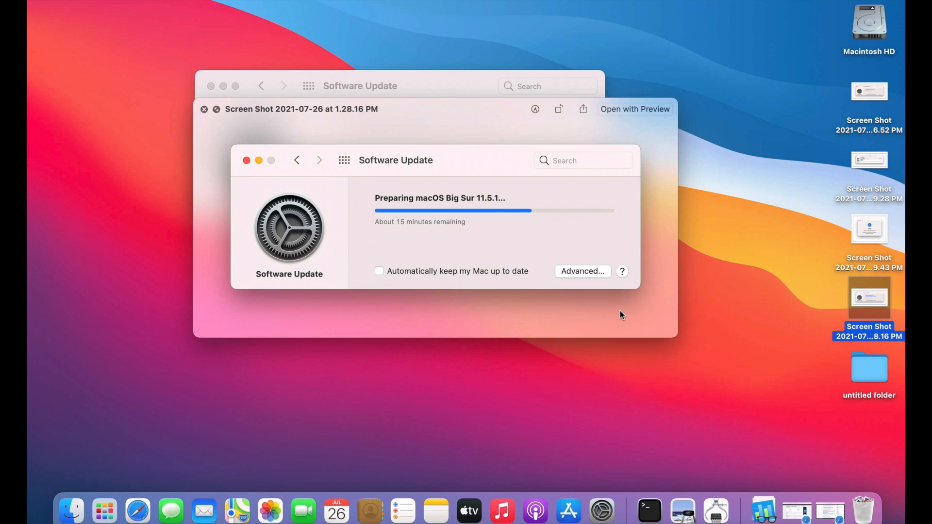
mouse_move(569, 267)
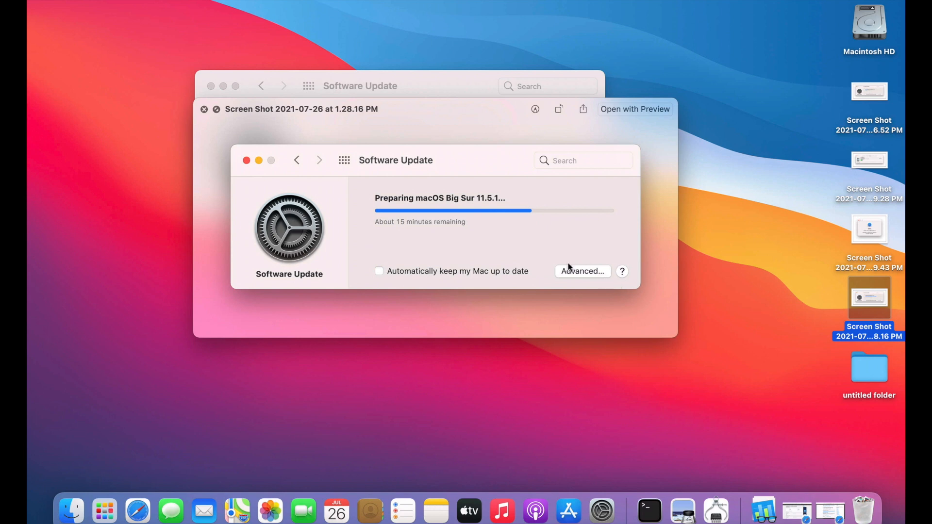
mouse_move(374, 220)
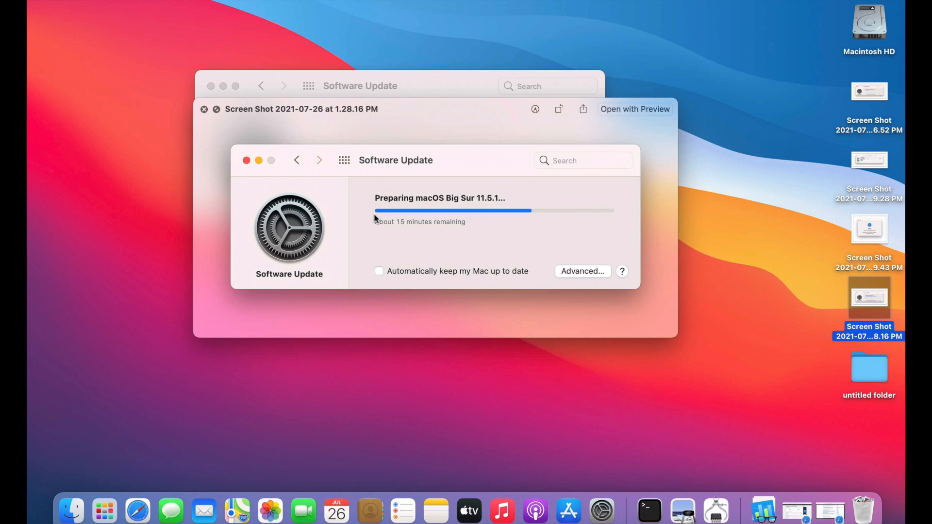
mouse_move(386, 223)
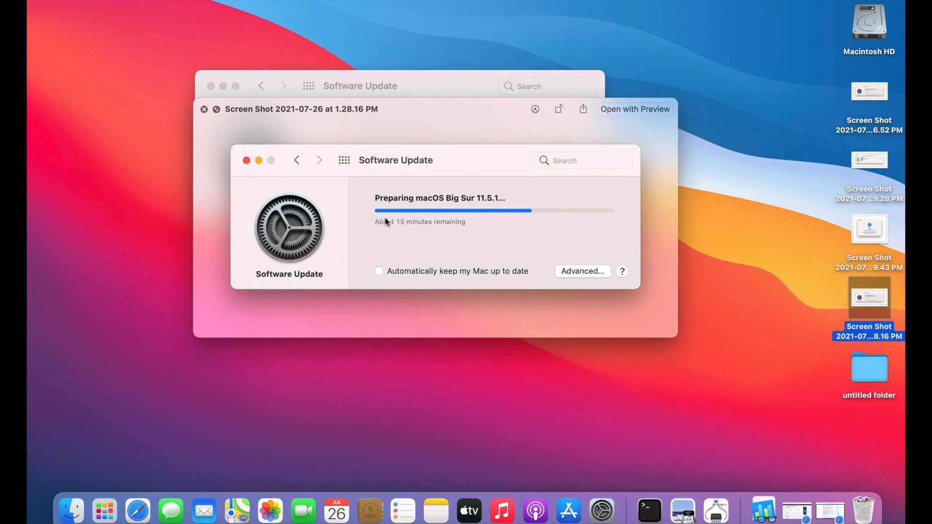
mouse_move(412, 238)
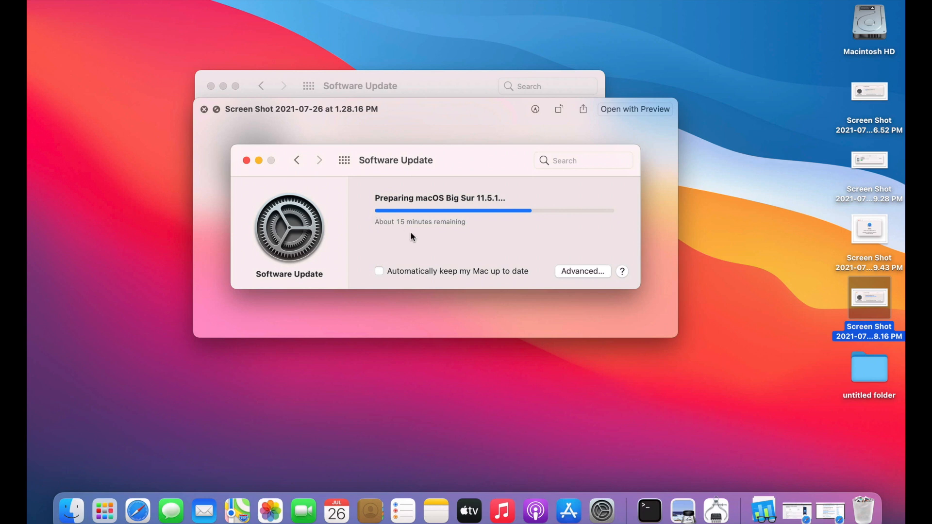
mouse_move(439, 234)
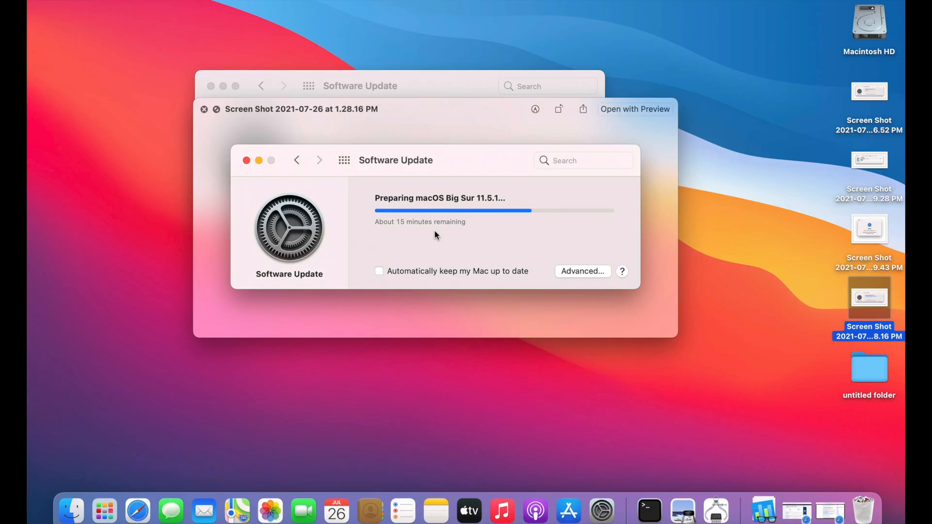
mouse_move(496, 252)
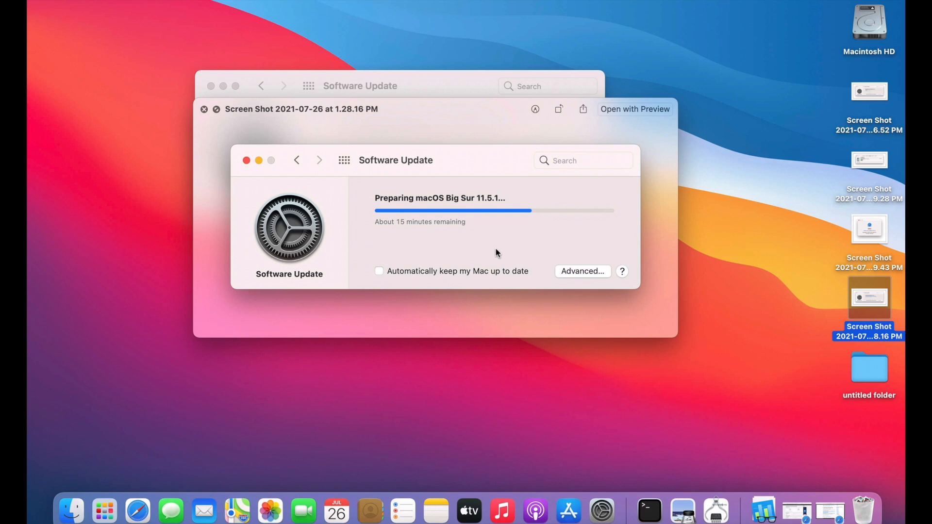
mouse_move(543, 299)
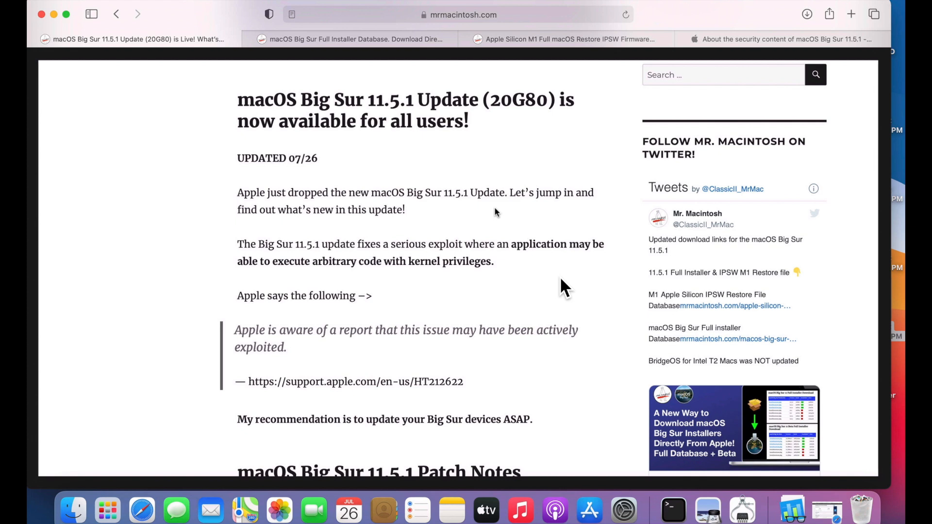
mouse_move(543, 279)
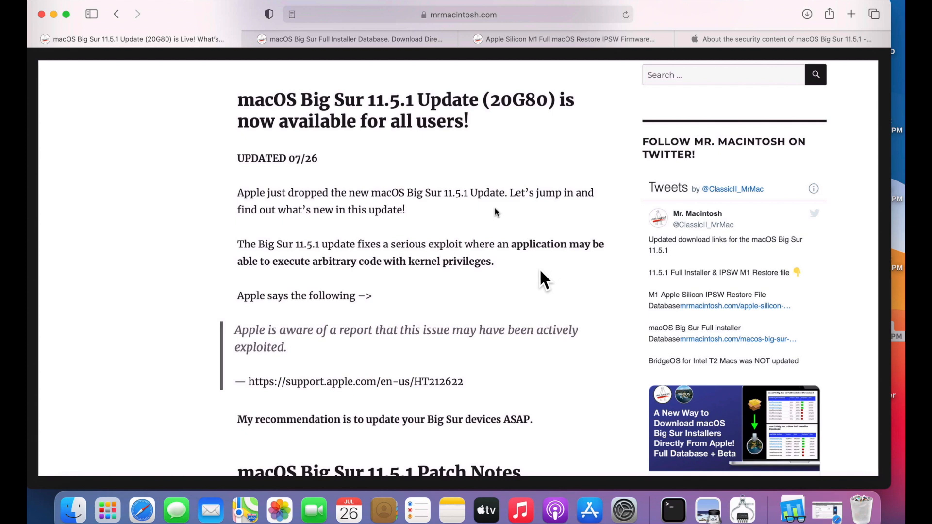
mouse_move(535, 291)
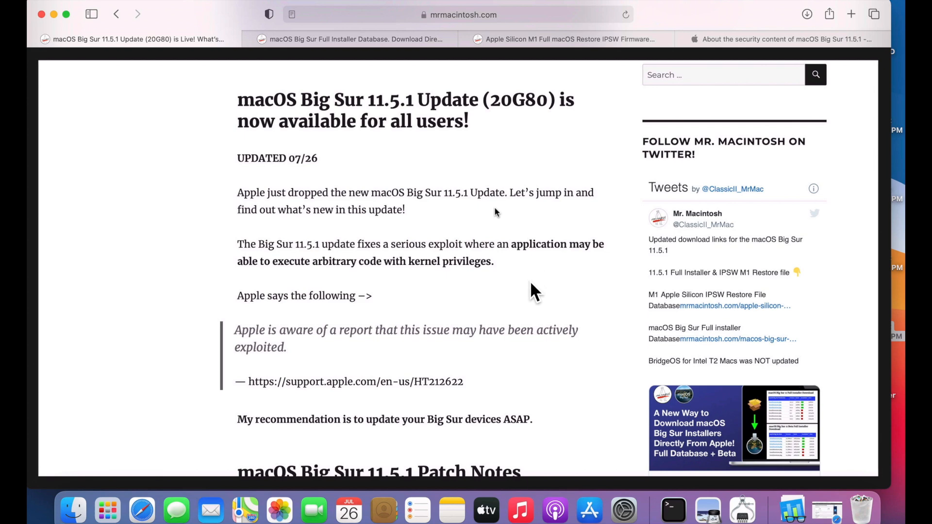
- Go to Apple's 11.5.1 security content page listing CVE-2021-30807 in IOMobileFrameBuffer
left_click(773, 39)
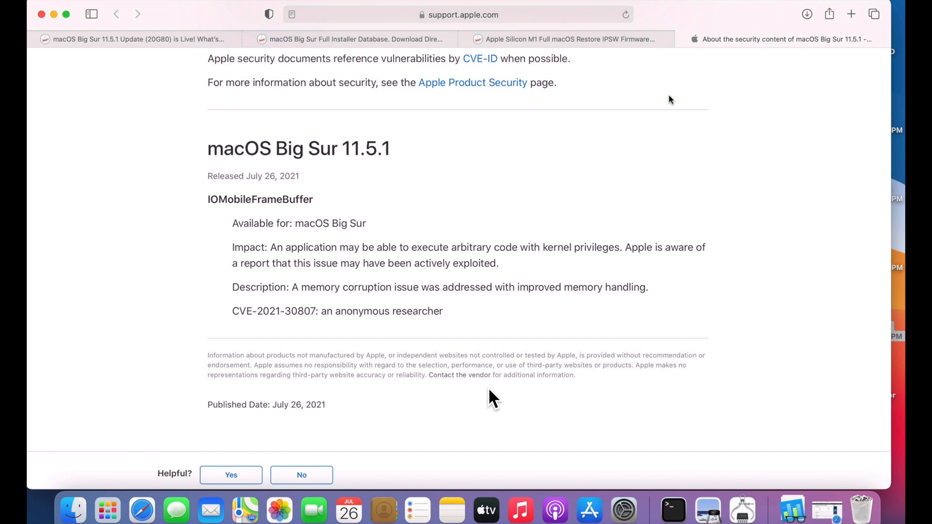
mouse_move(469, 303)
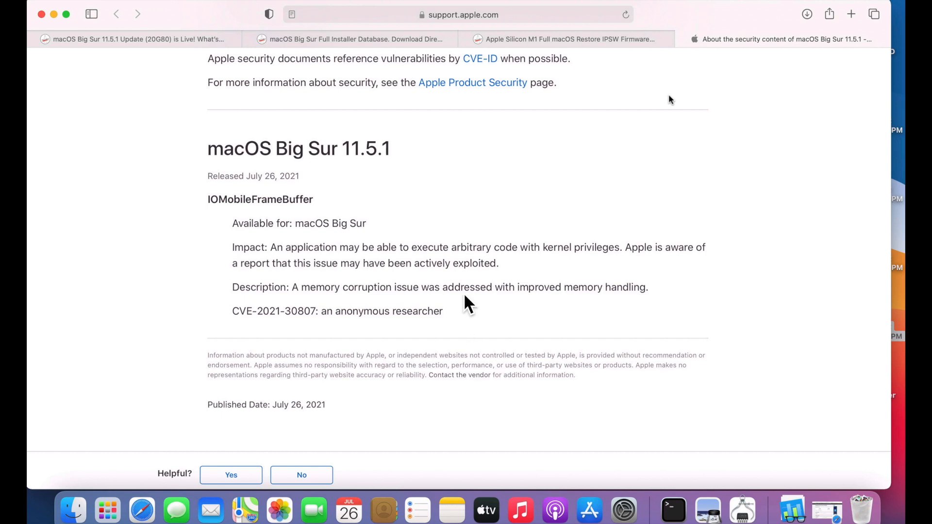
mouse_move(590, 275)
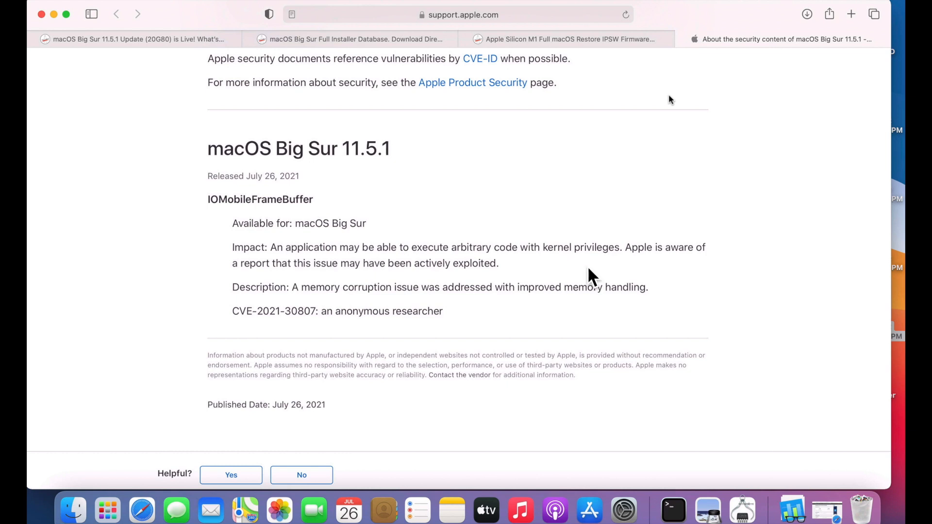
mouse_move(404, 280)
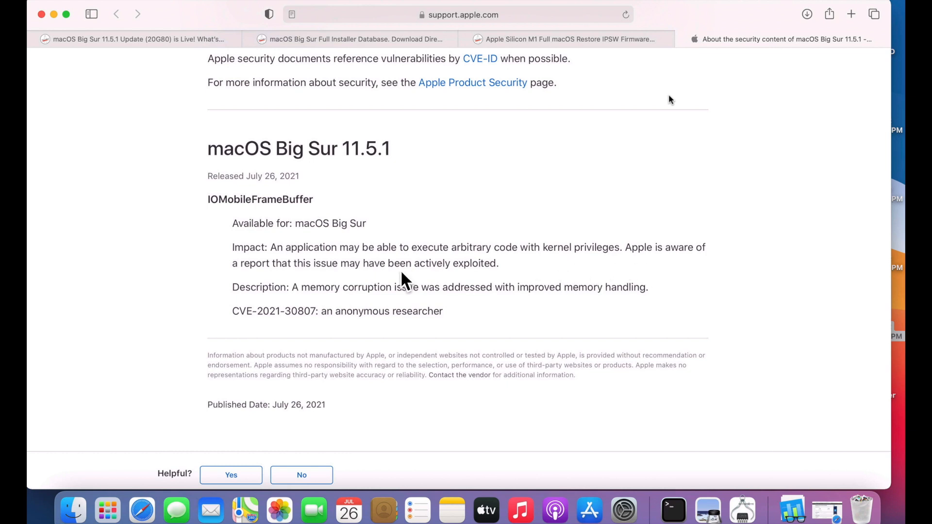
mouse_move(446, 287)
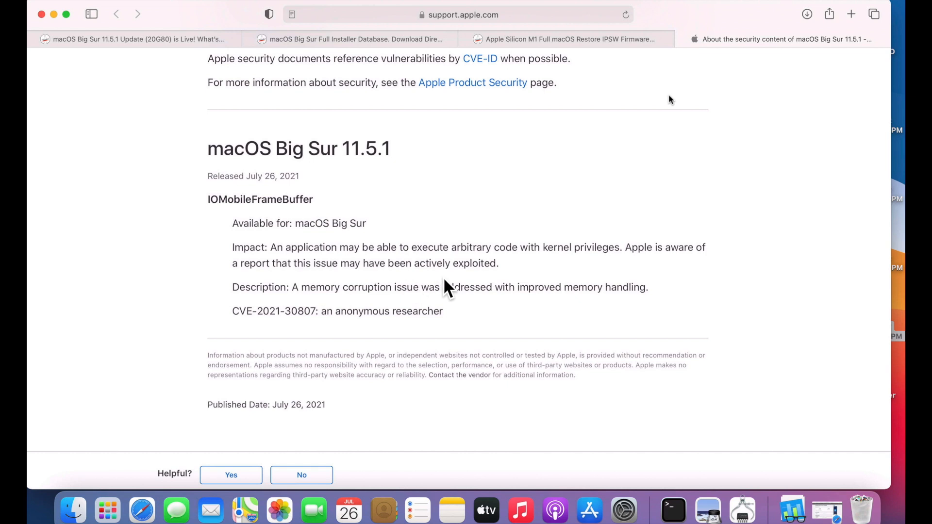
mouse_move(484, 289)
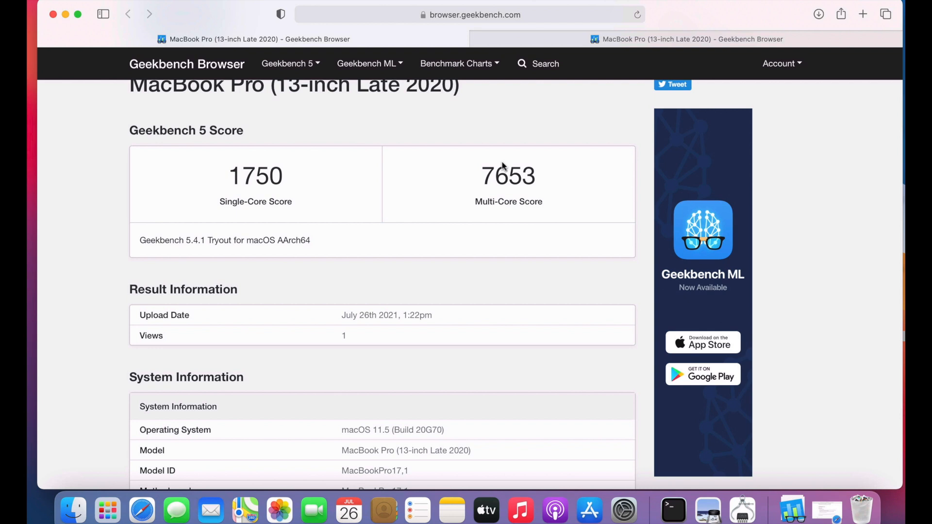
mouse_move(389, 446)
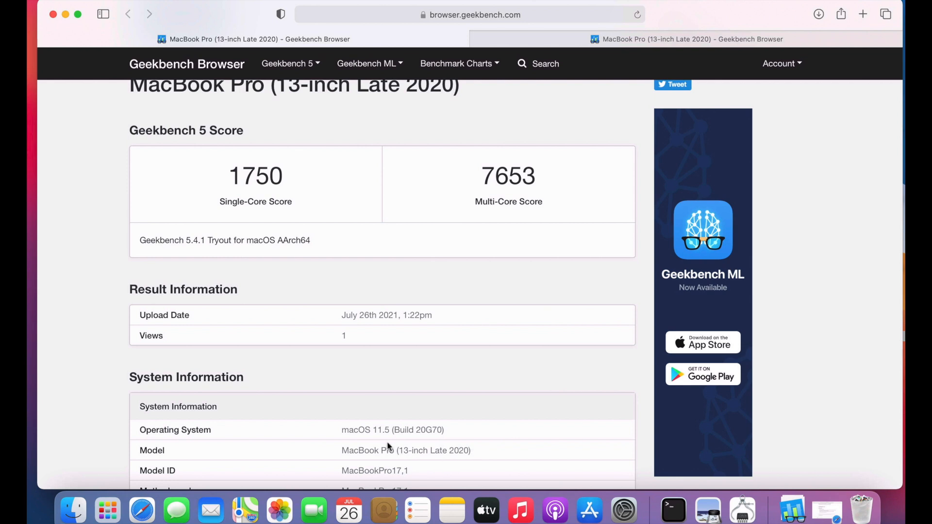
mouse_move(473, 204)
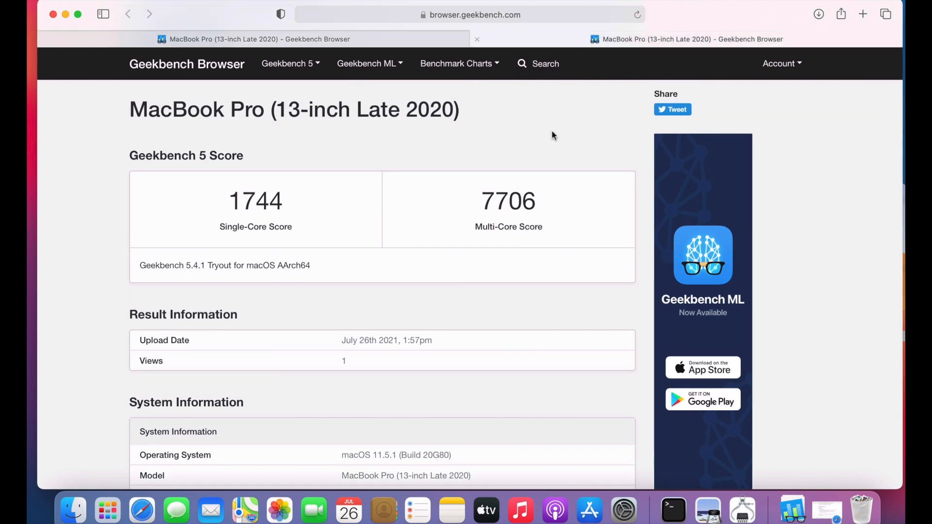
mouse_move(321, 298)
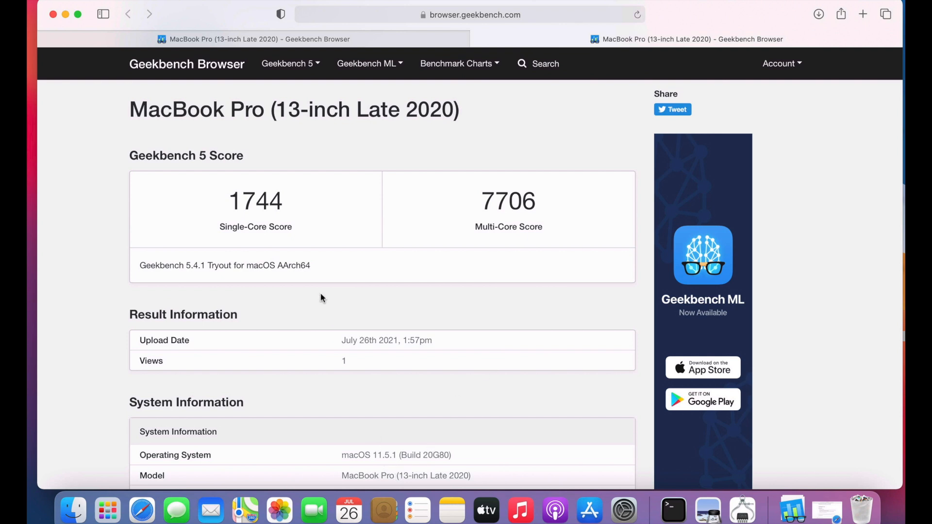
mouse_move(241, 226)
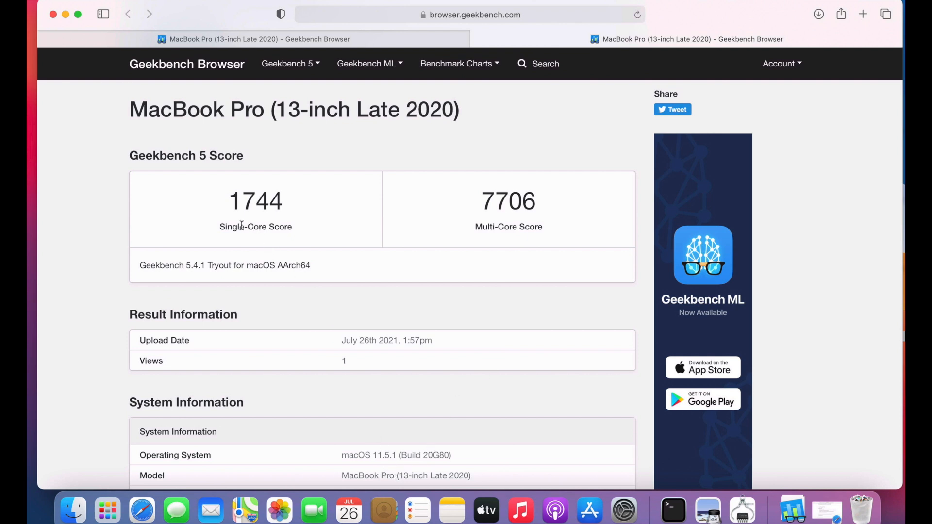